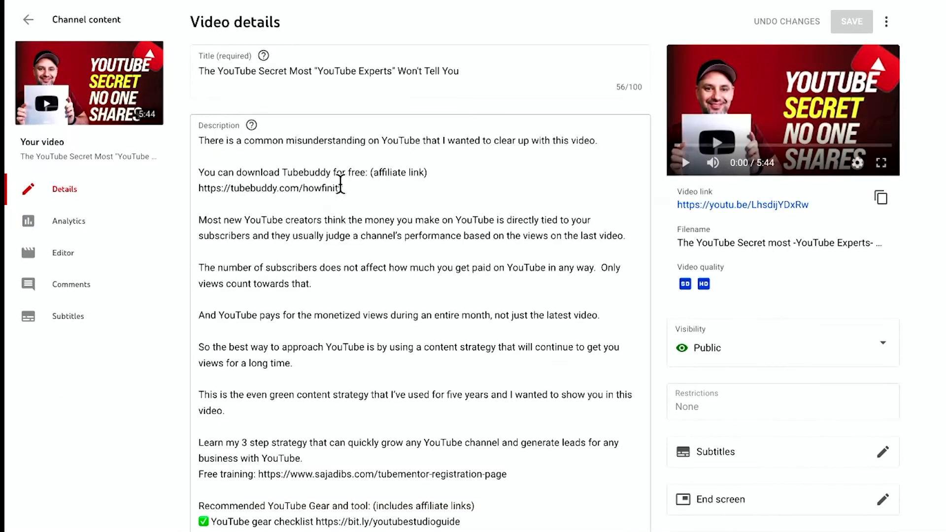
- Enable Increase strictness for held comments on the video's Comments and ratings, and save the change
scroll("down", 3)
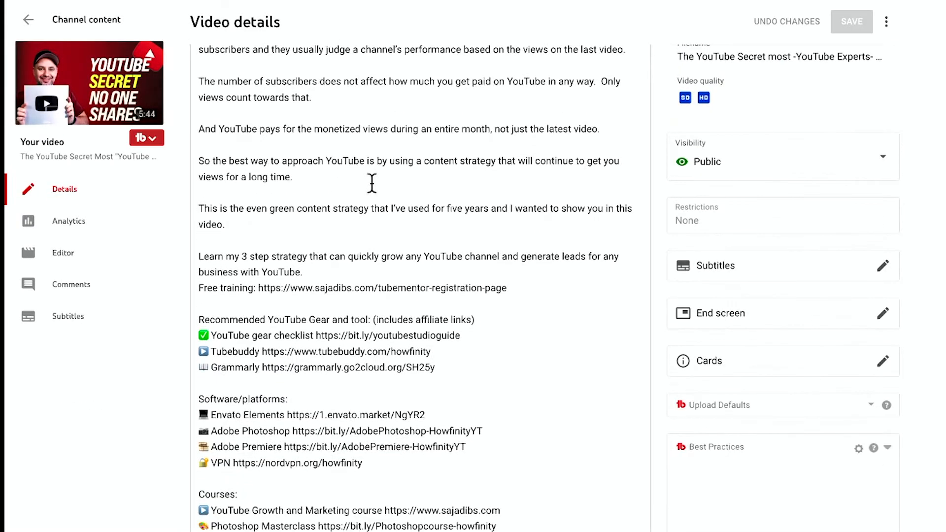
scroll("down", 3)
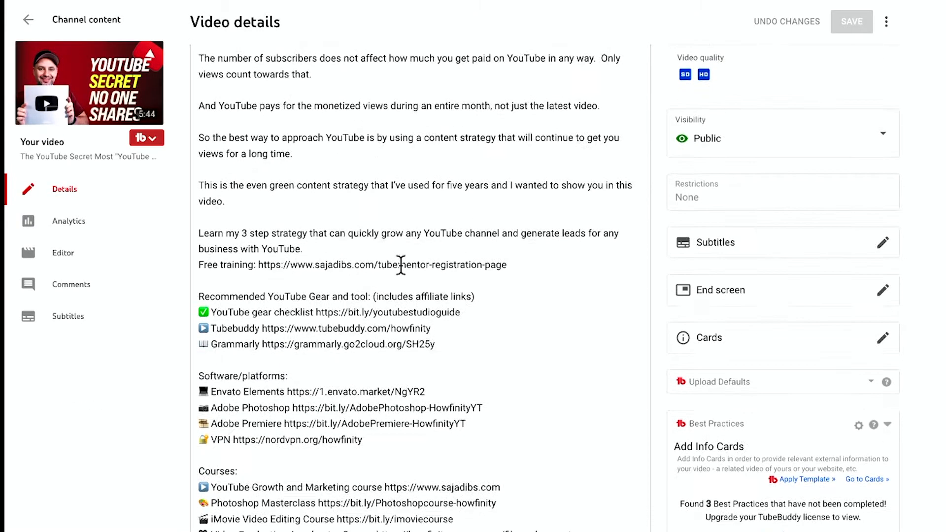
scroll("down", 3)
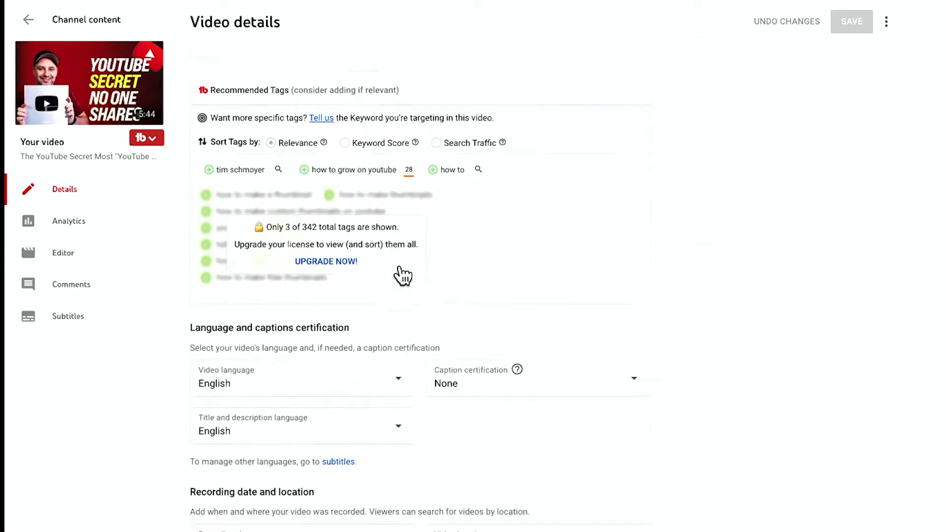
scroll("down", 3)
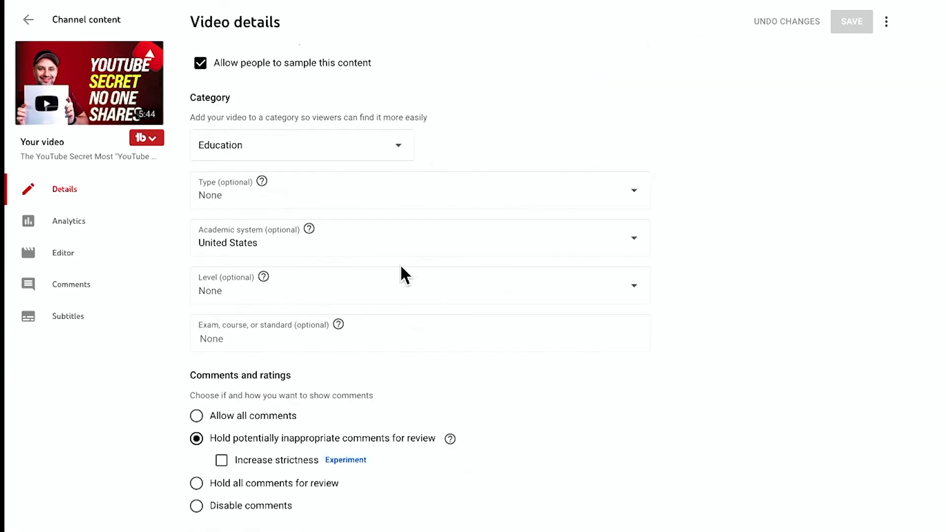
mouse_move(282, 400)
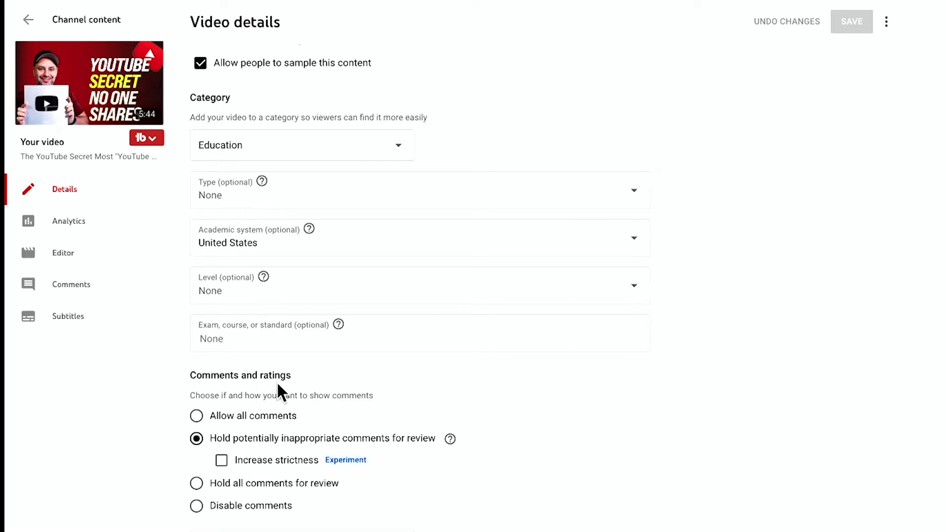
mouse_move(239, 423)
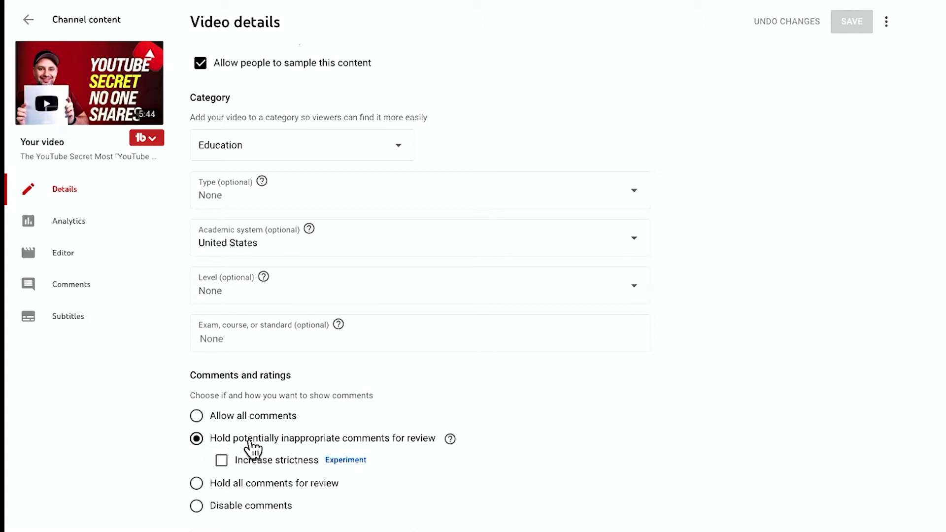
mouse_move(388, 449)
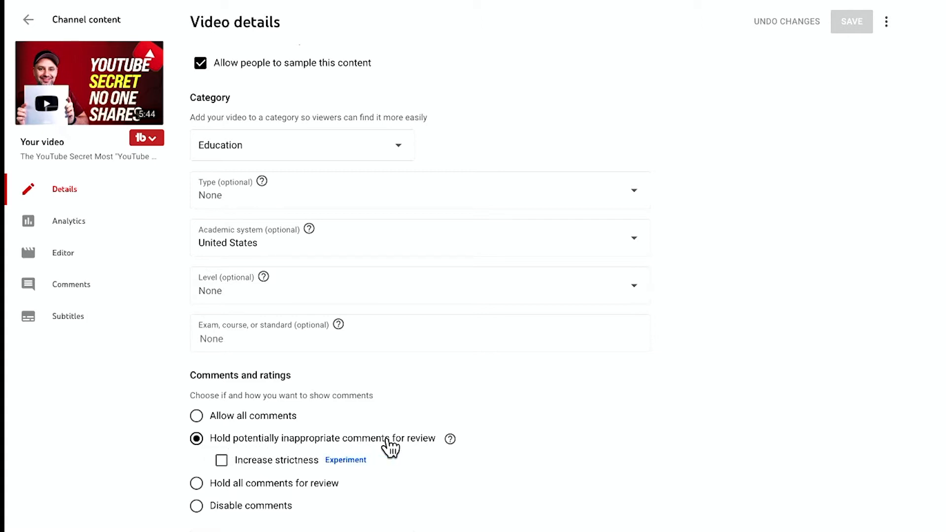
mouse_move(230, 495)
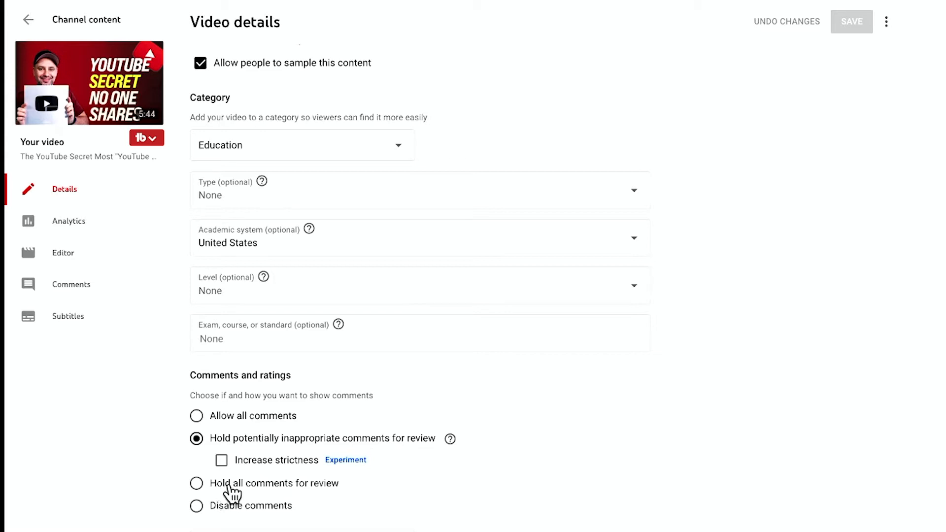
mouse_move(338, 461)
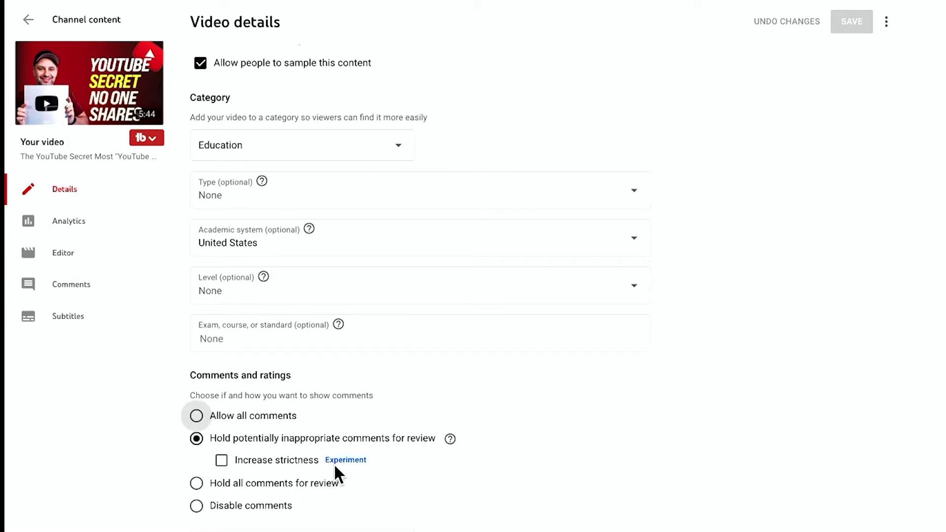
mouse_move(325, 459)
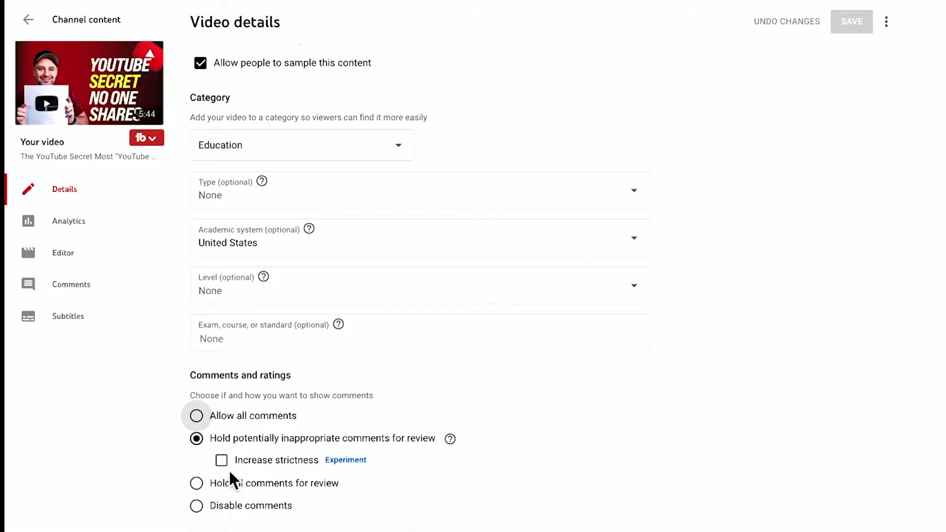
mouse_move(277, 481)
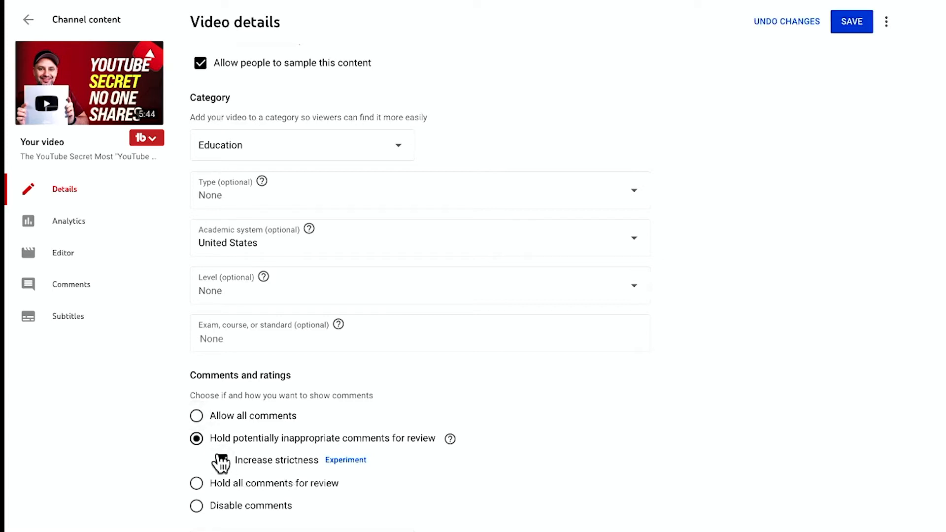
left_click(222, 459)
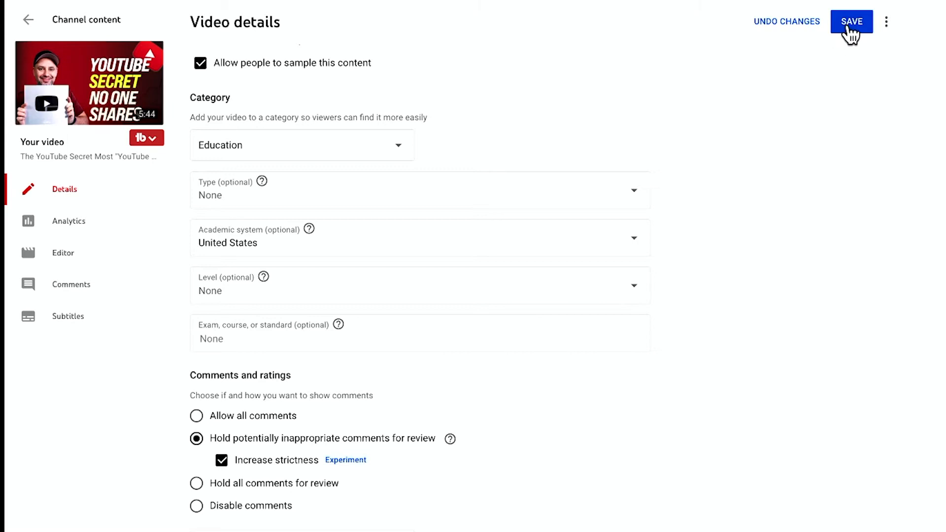
left_click(851, 20)
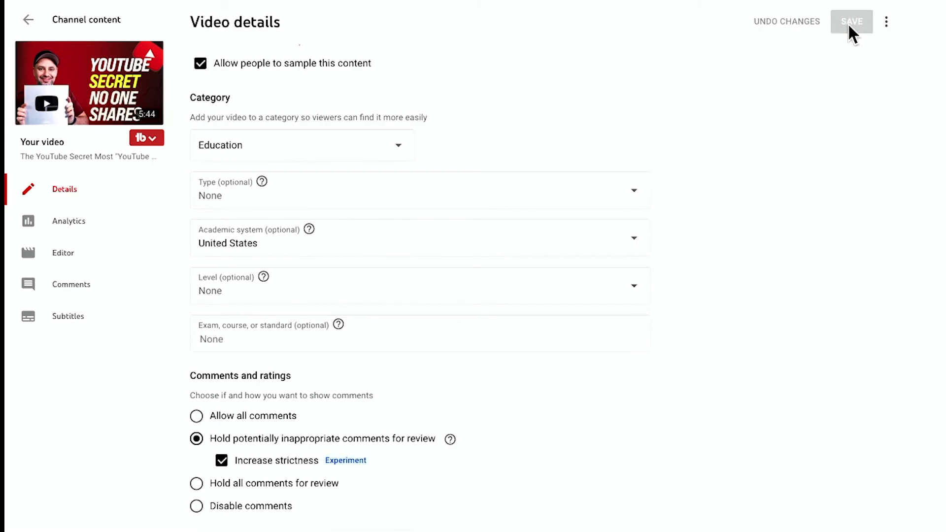
left_click(851, 21)
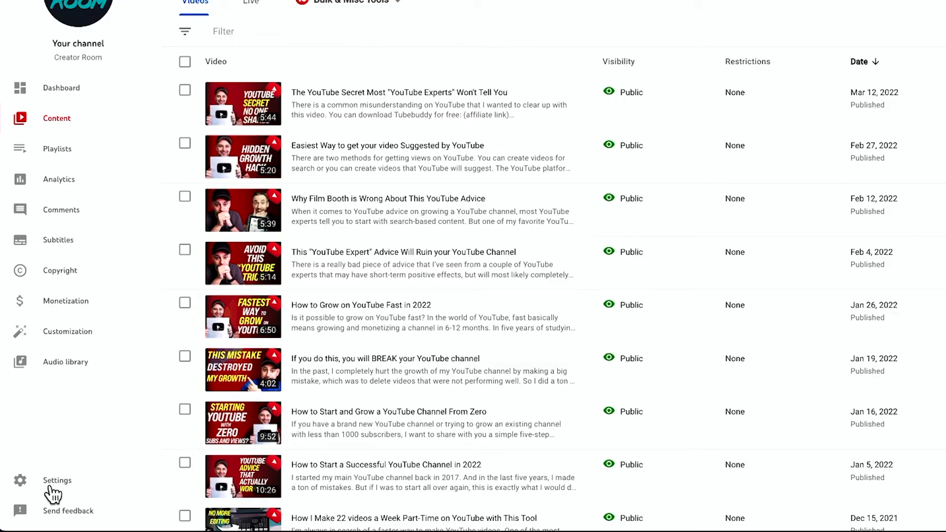
- In Settings > Community > Defaults, enable Increase strictness for channel-wide held comments
left_click(57, 480)
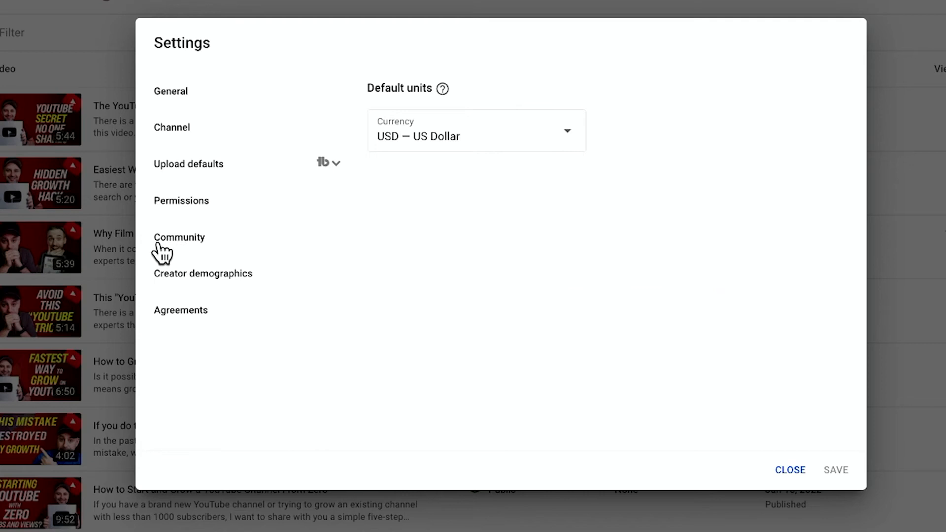
left_click(179, 238)
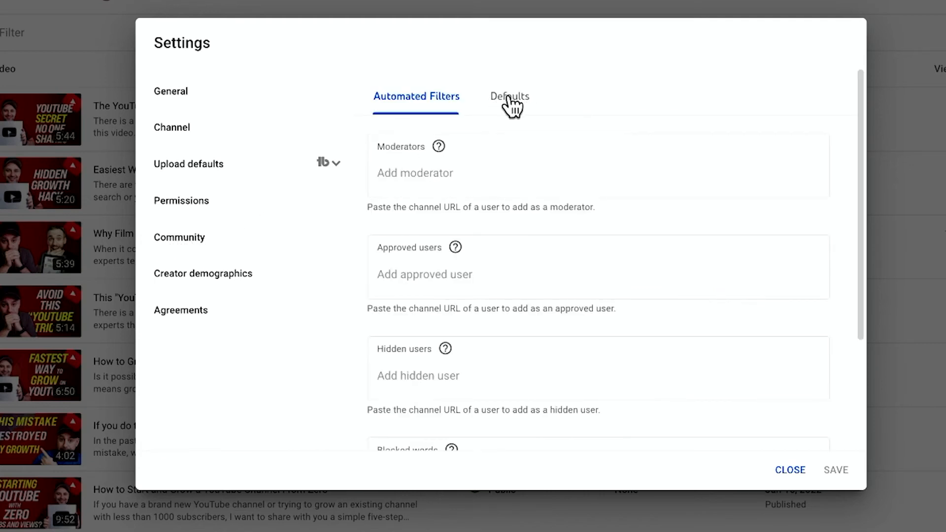
left_click(509, 97)
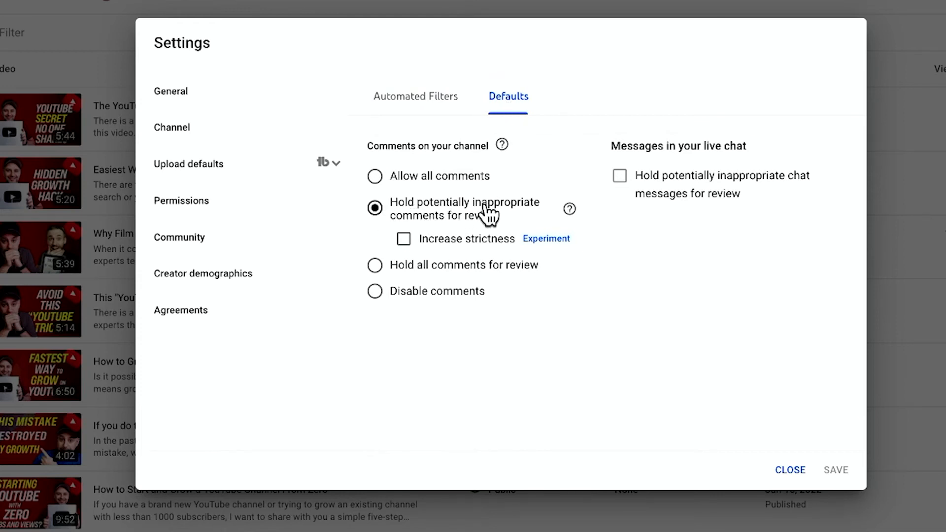
mouse_move(496, 225)
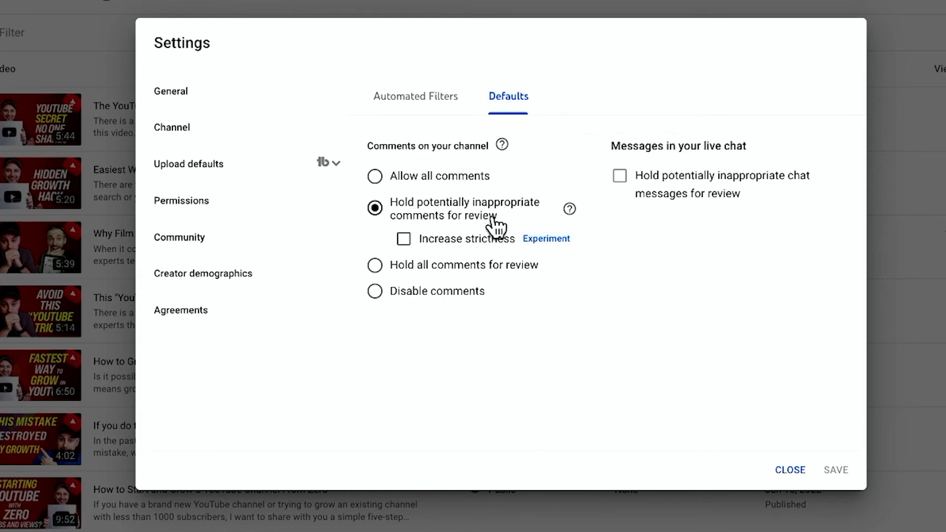
left_click(404, 238)
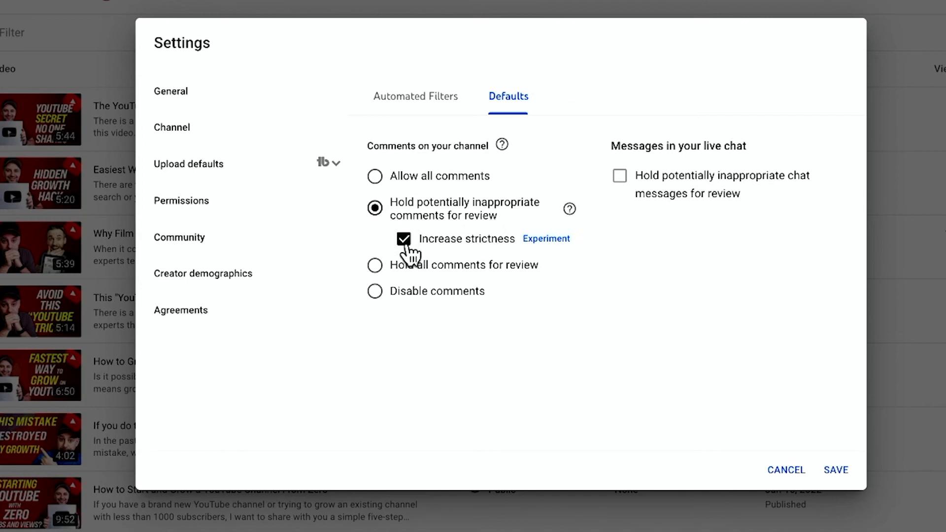
mouse_move(541, 248)
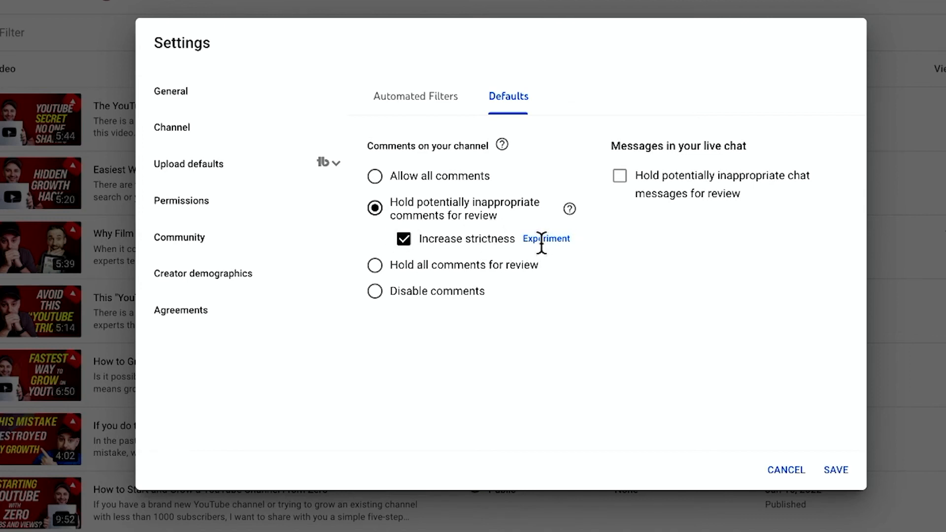